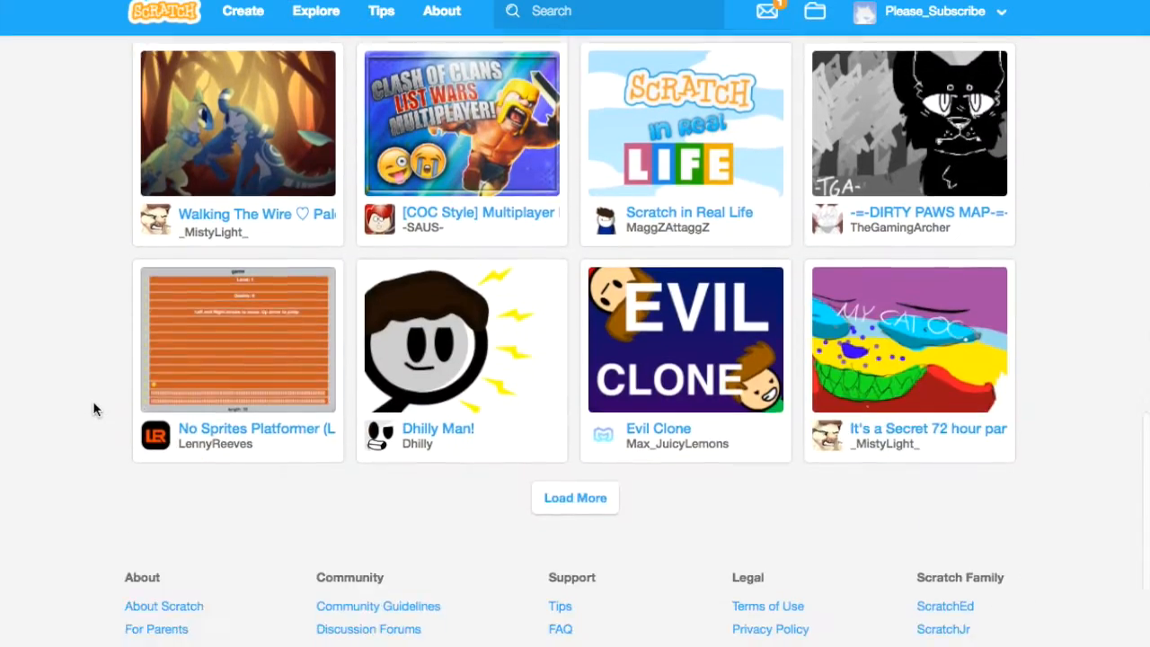
# Start a new hand-painted sprite beside the cat and beetle for the question-mark costume.
pyautogui.scroll(-3)
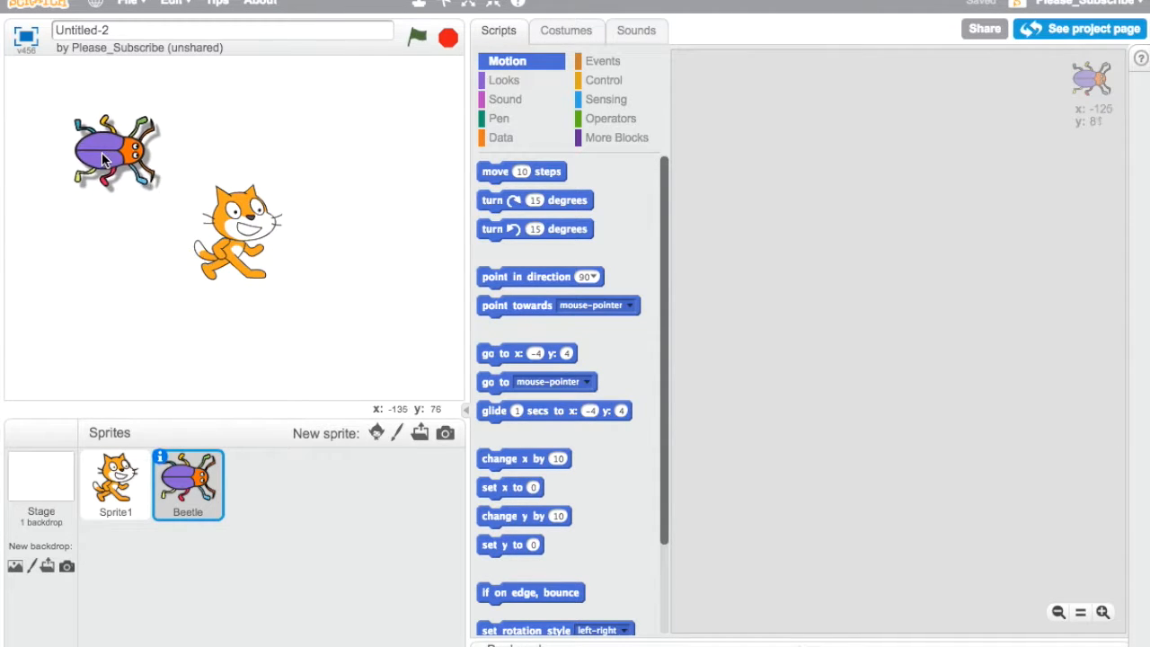
pyautogui.click(115, 486)
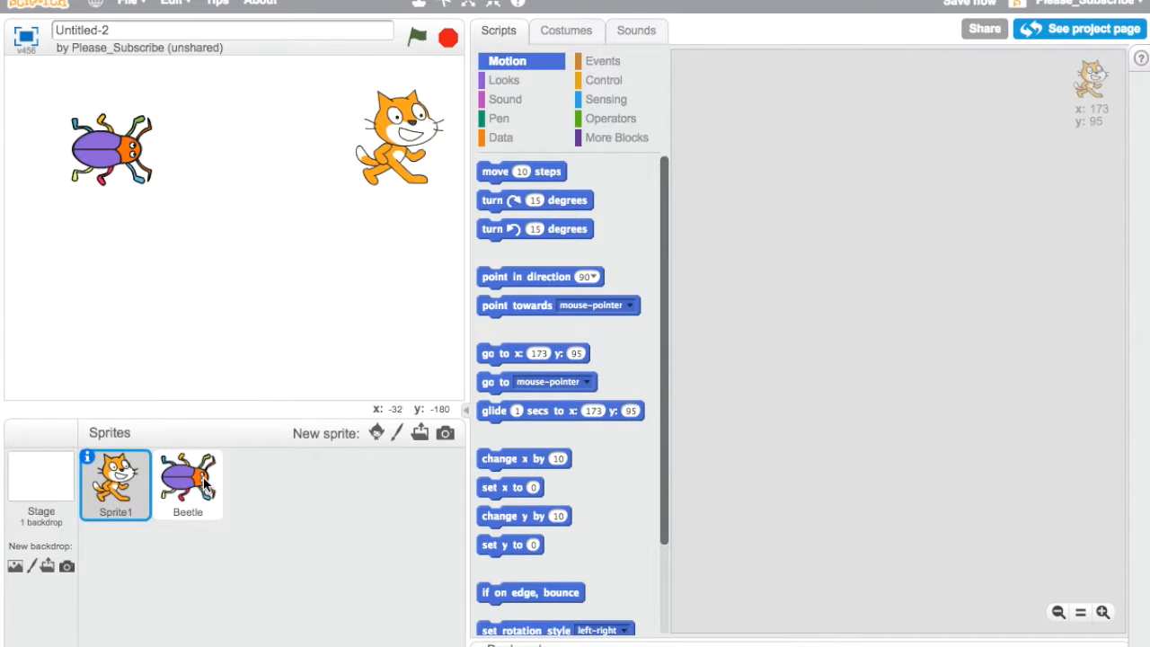
pyautogui.click(376, 431)
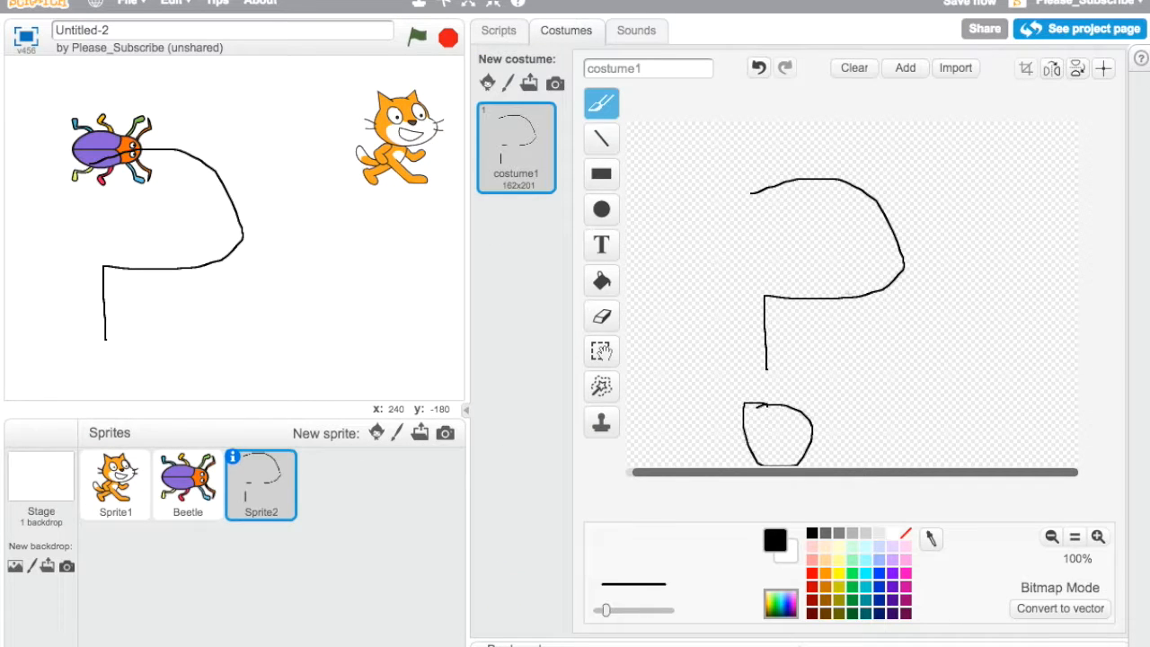
# Post the comment 'I hope you like my game' on the shared project page.
pyautogui.click(1078, 29)
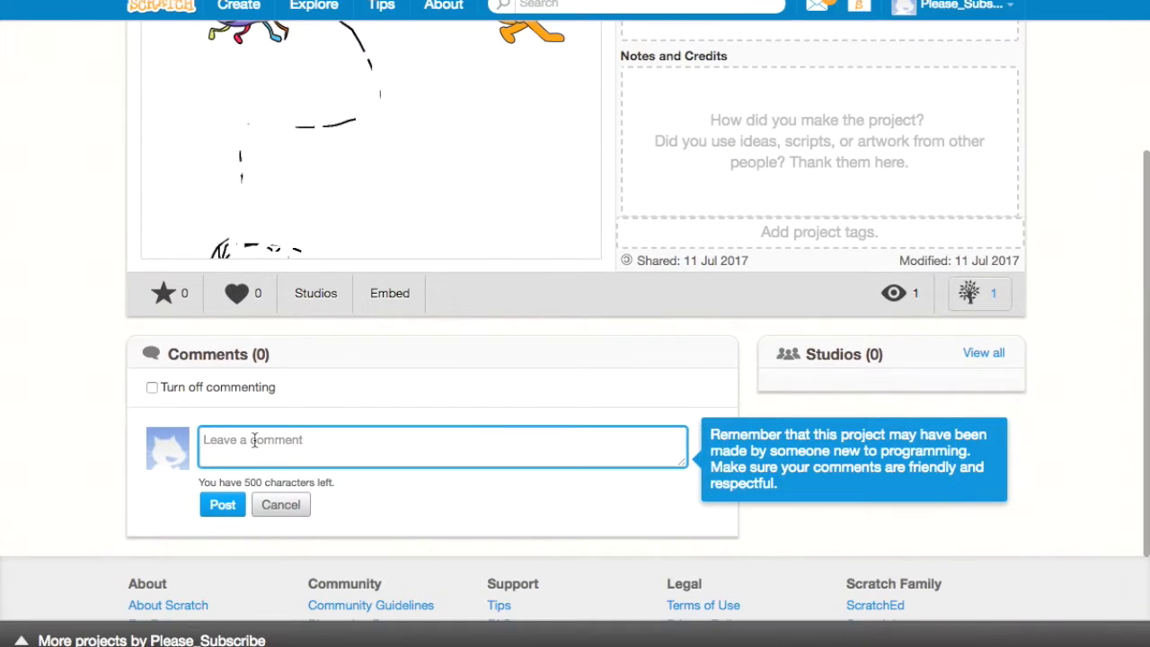
pyautogui.write('I hope you like')
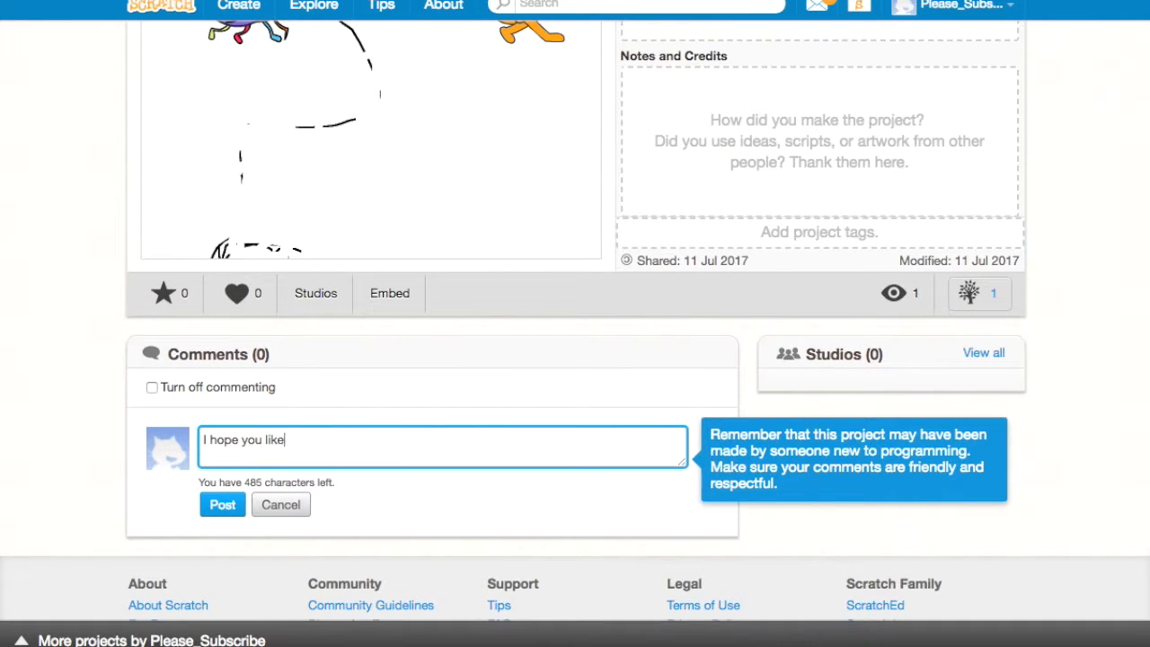
pyautogui.write('my game, i')
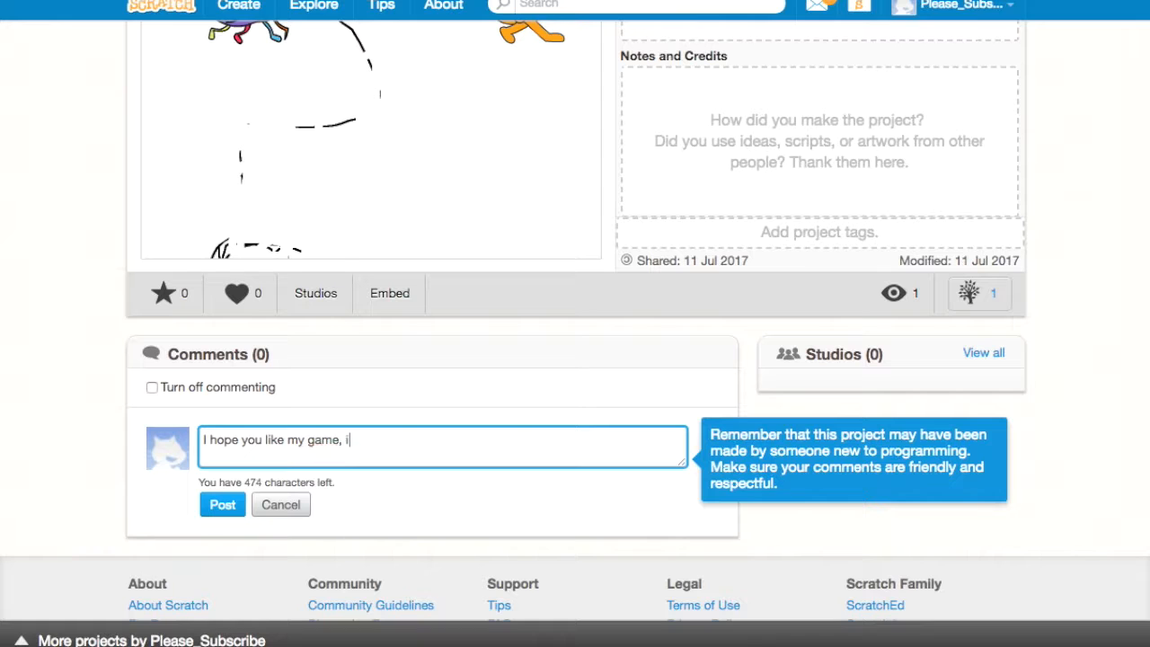
pyautogui.scroll(3)
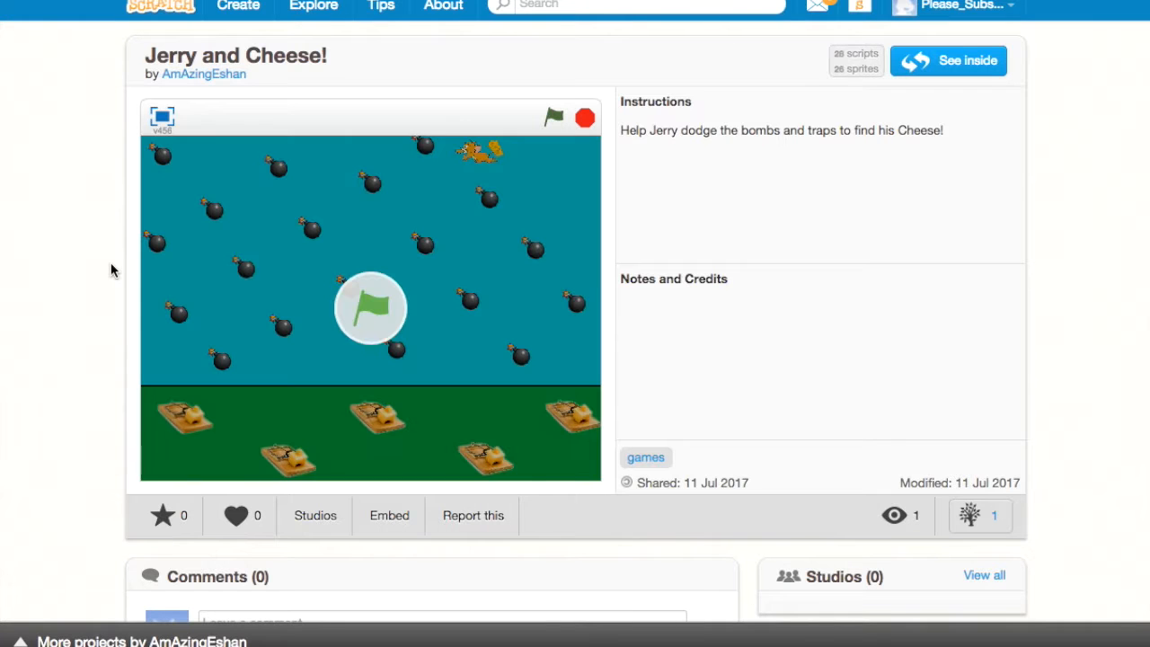
pyautogui.moveTo(440, 289)
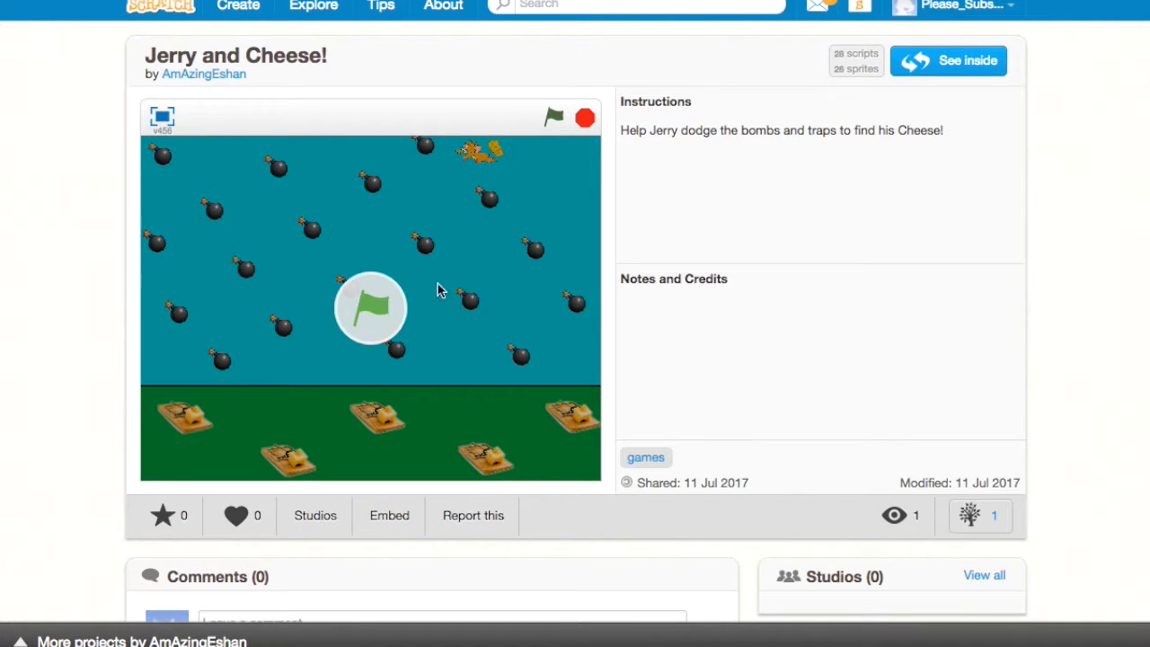
pyautogui.moveTo(667, 151)
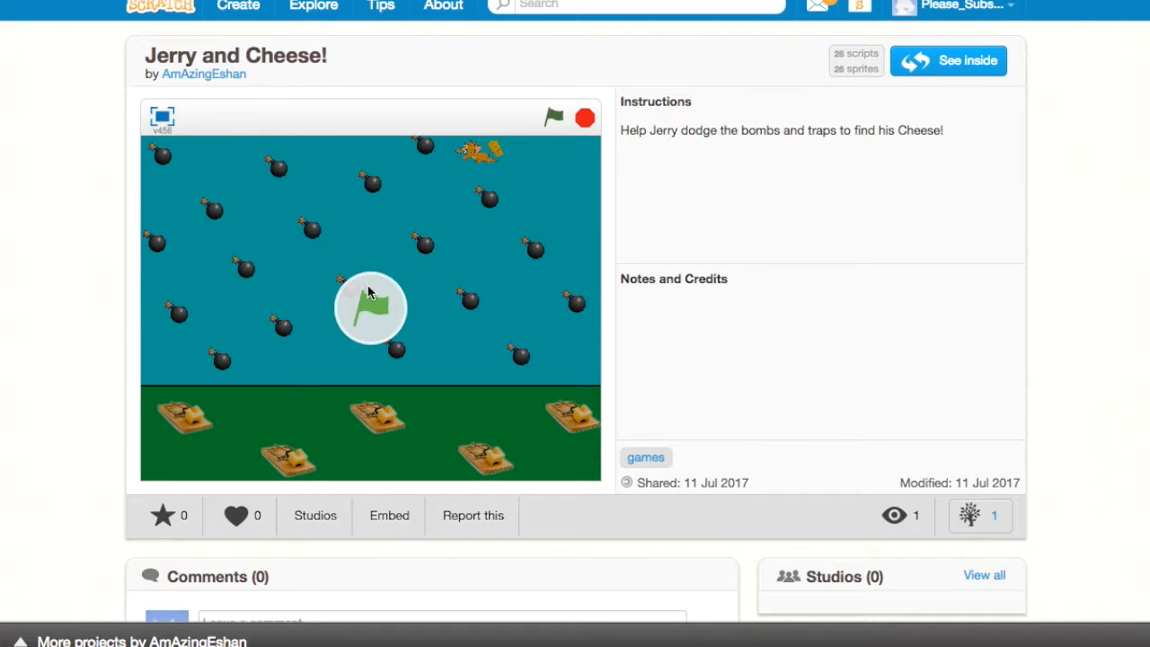
# Run Jerry and Cheese! with the green flag and steer Jerry among the bombs.
pyautogui.click(554, 117)
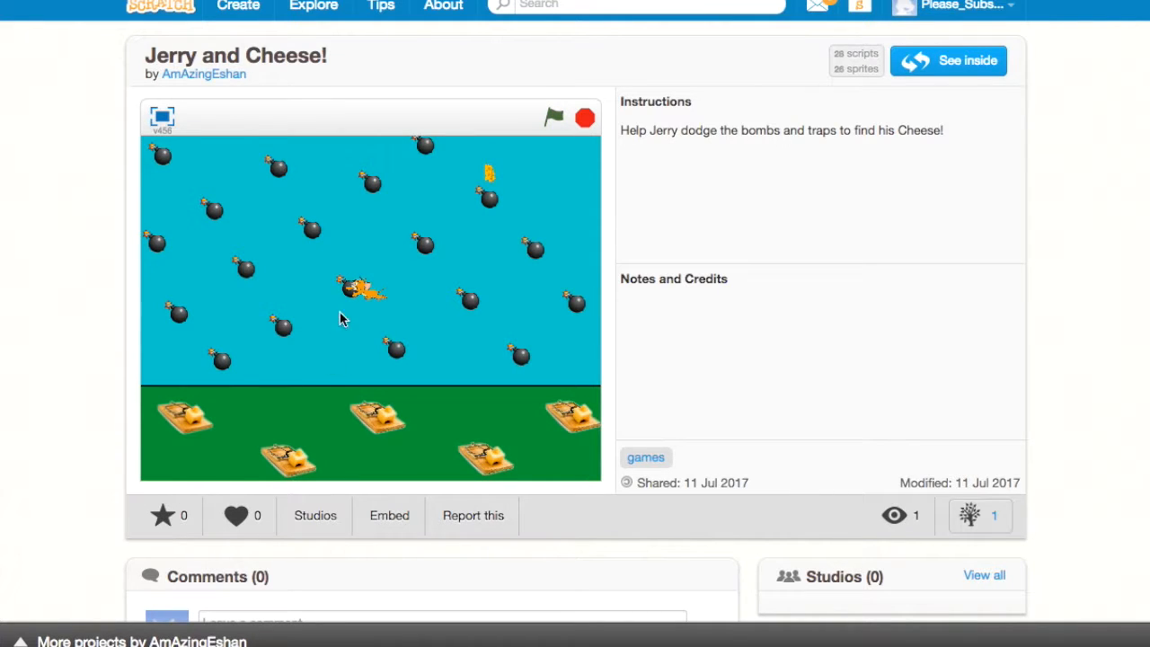
pyautogui.moveTo(372, 307)
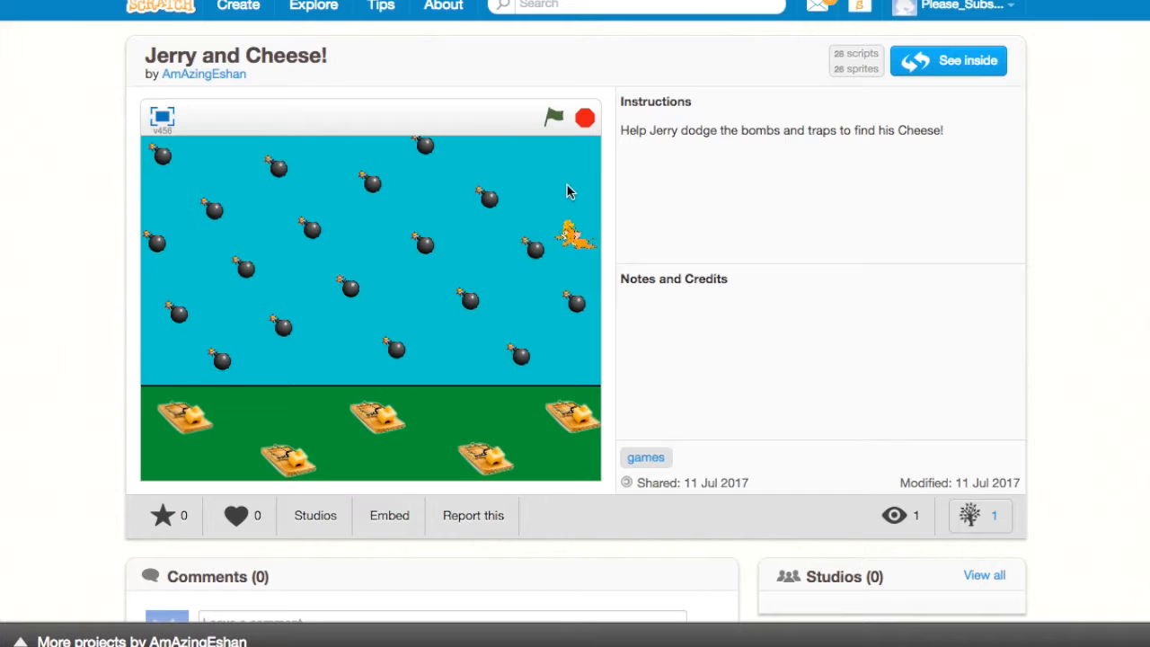
pyautogui.moveTo(248, 84)
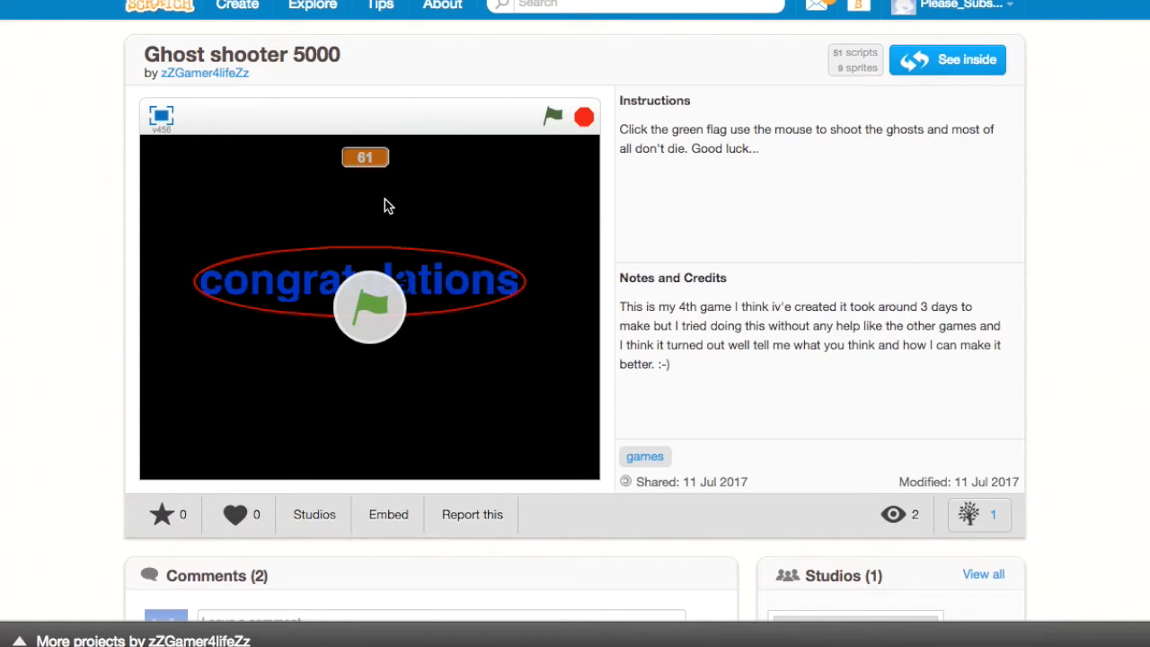
pyautogui.moveTo(692, 191)
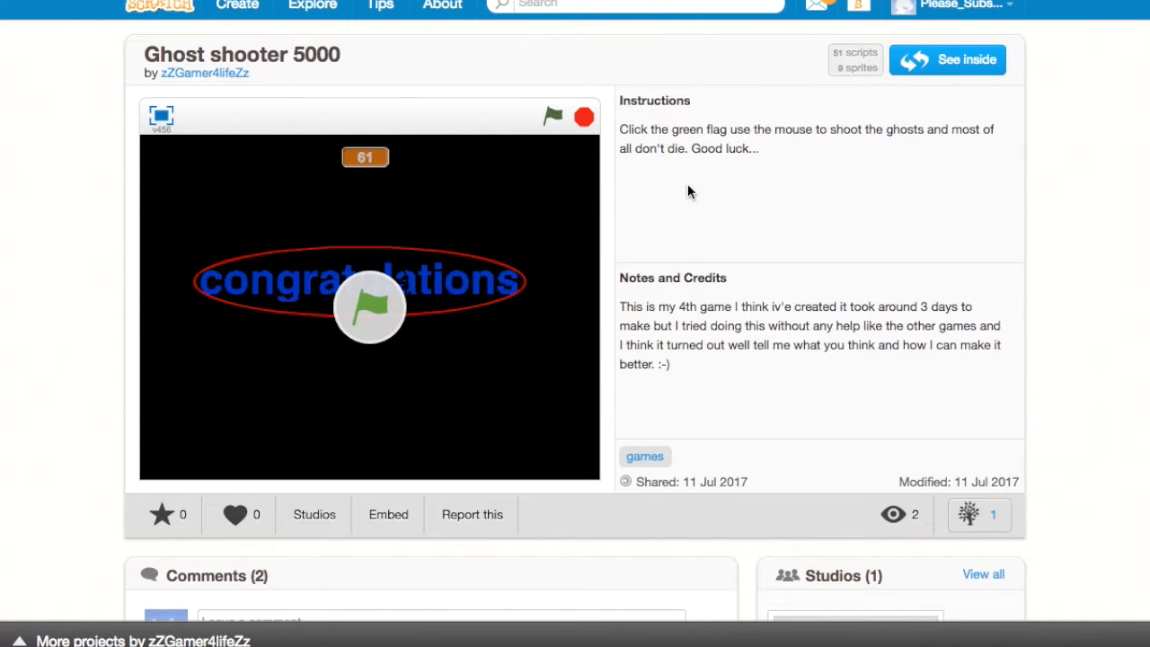
pyautogui.moveTo(385, 302)
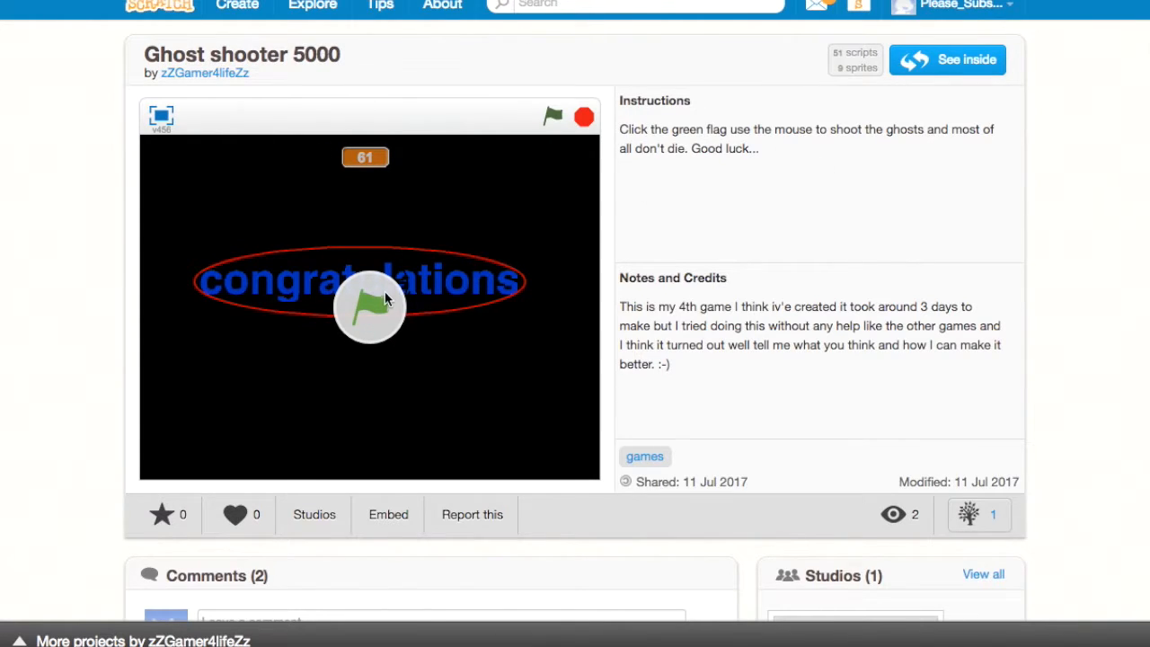
pyautogui.moveTo(377, 313)
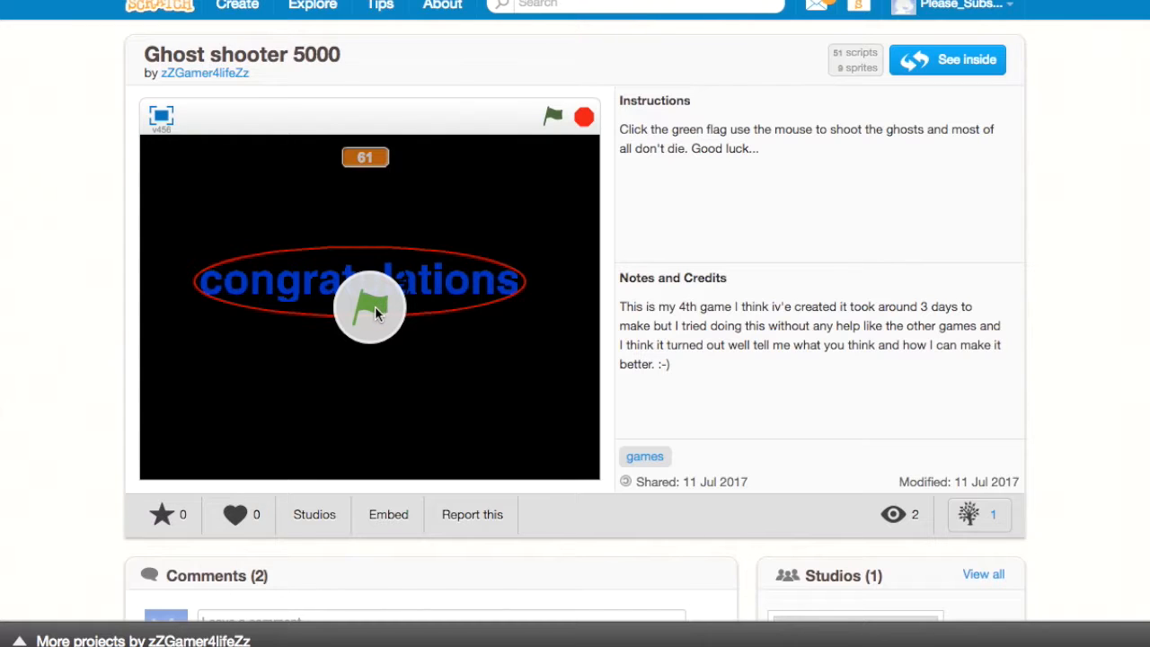
# Run Ghost shooter 5000 with the green flag and shoot ghosts until congratulations appears.
pyautogui.click(553, 115)
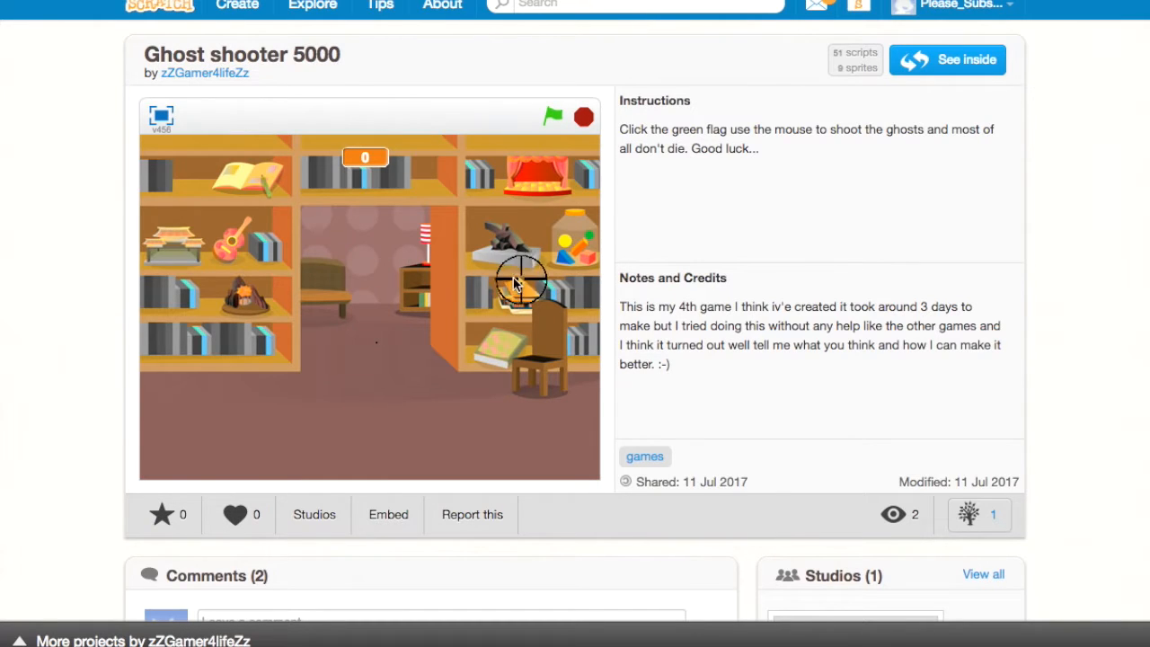
pyautogui.moveTo(320, 242)
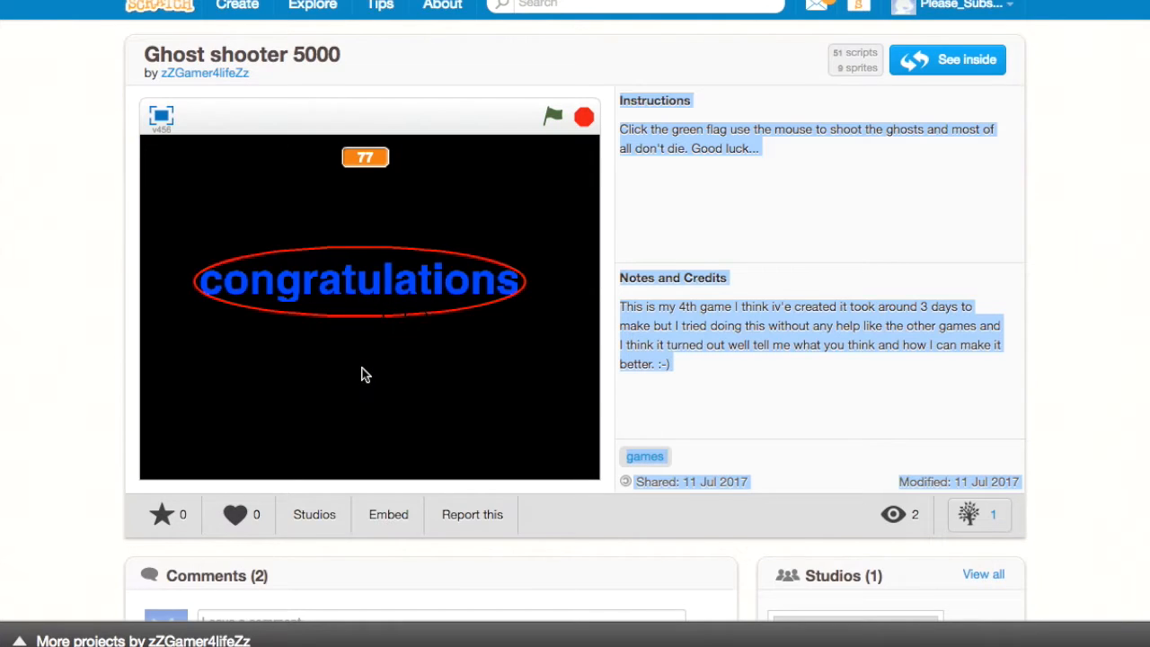
pyautogui.moveTo(331, 385)
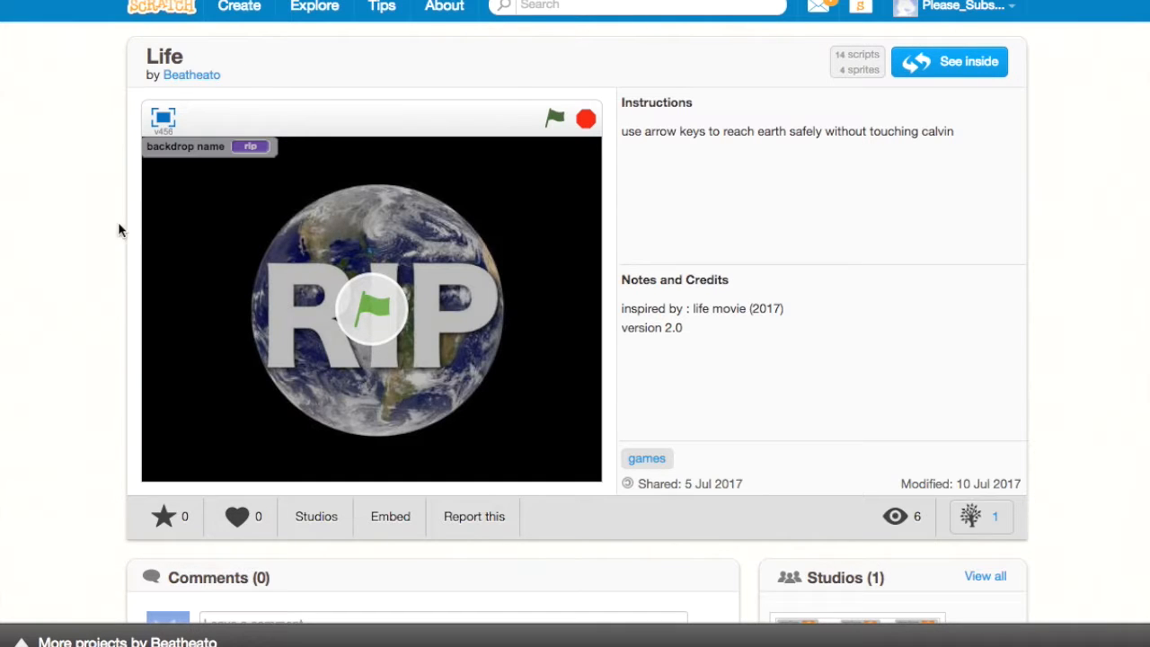
pyautogui.moveTo(392, 316)
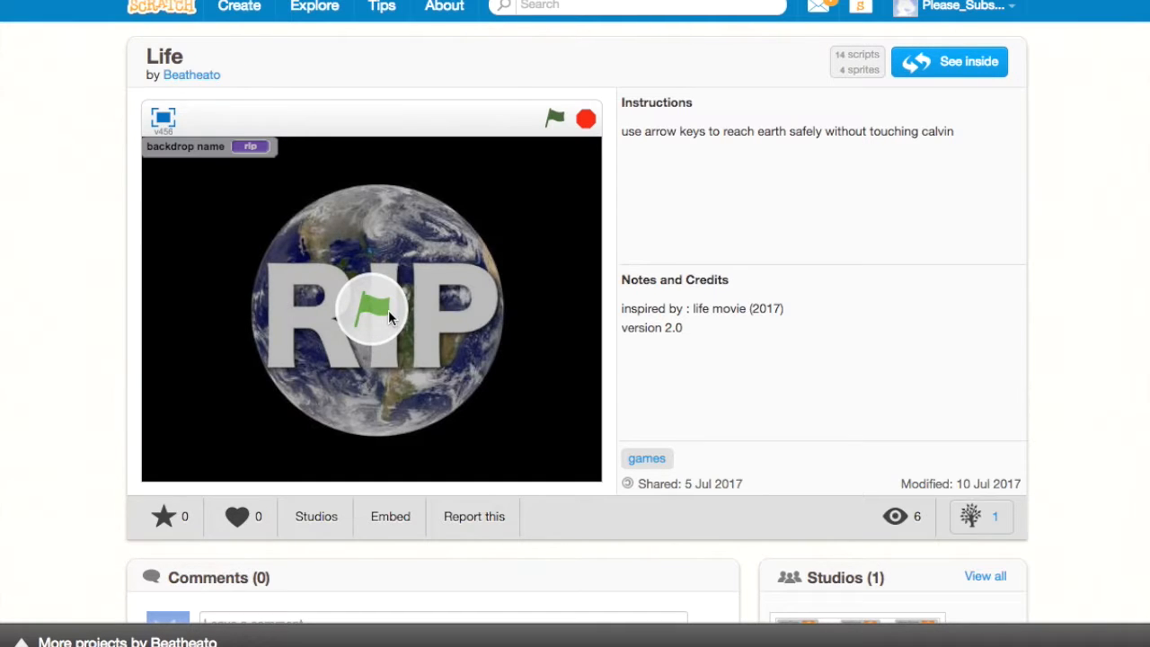
# Run the Life space game repeatedly via the green flag, each run ending on the RIP Earth screen.
pyautogui.click(554, 118)
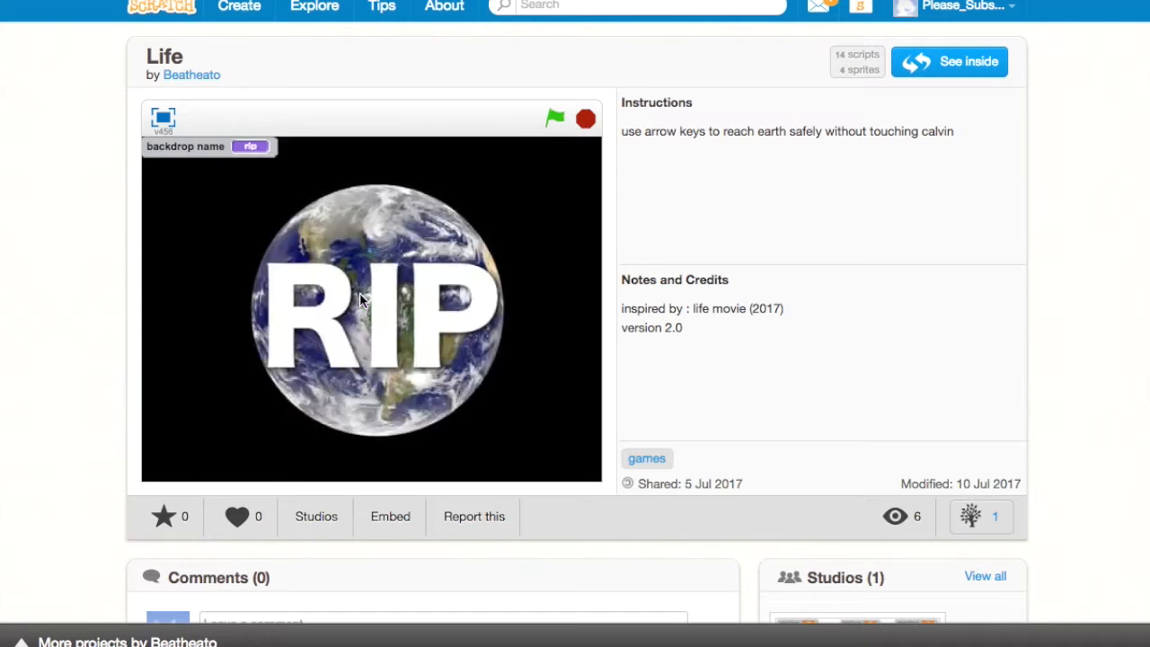
pyautogui.click(553, 118)
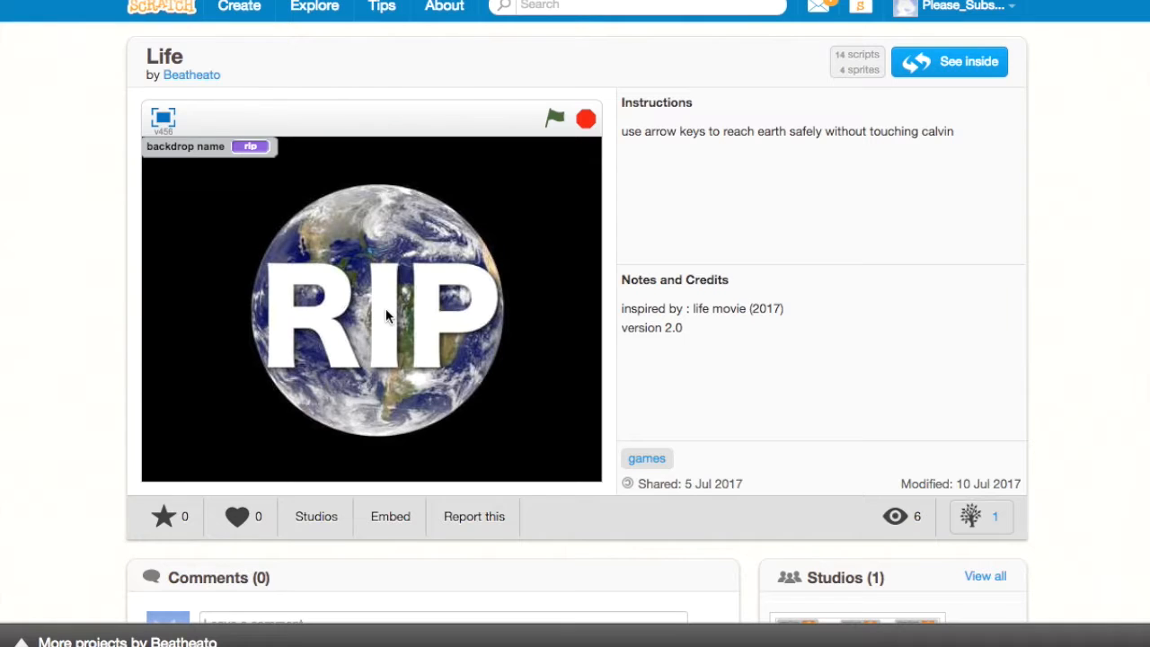
pyautogui.moveTo(535, 119)
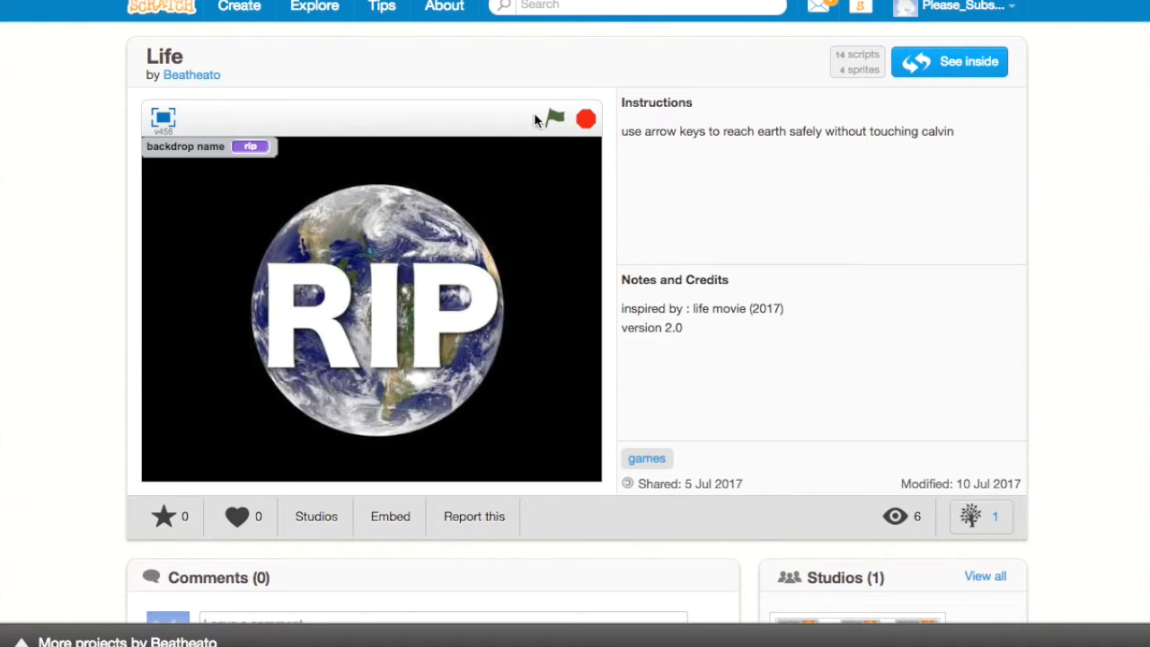
pyautogui.click(553, 119)
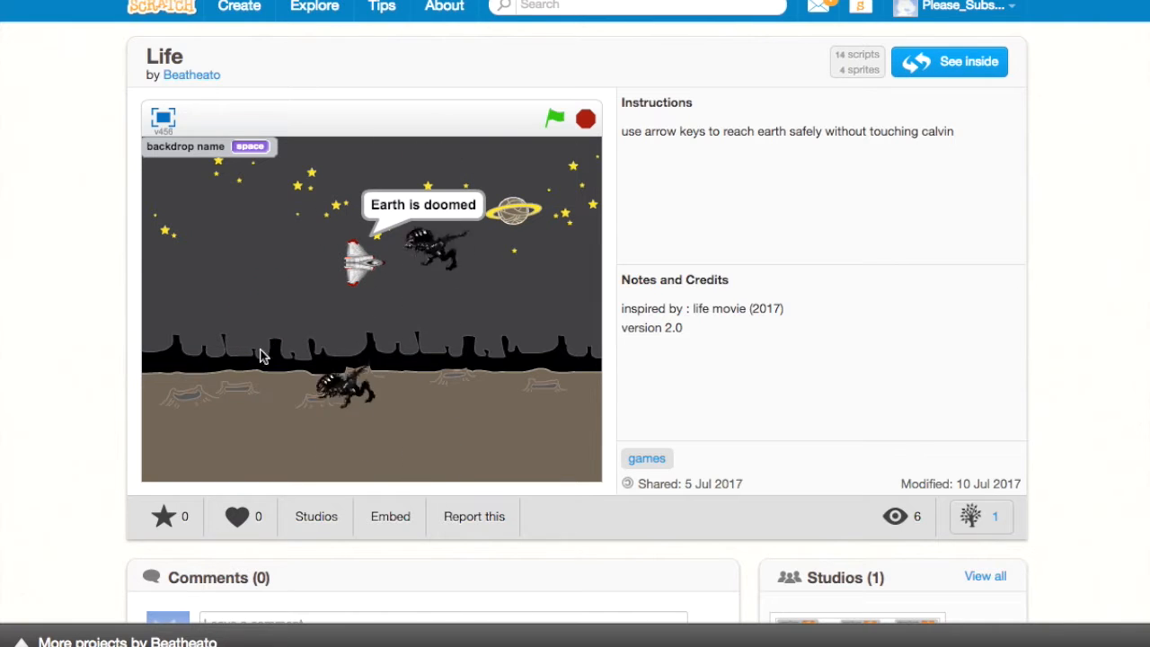
pyautogui.click(554, 118)
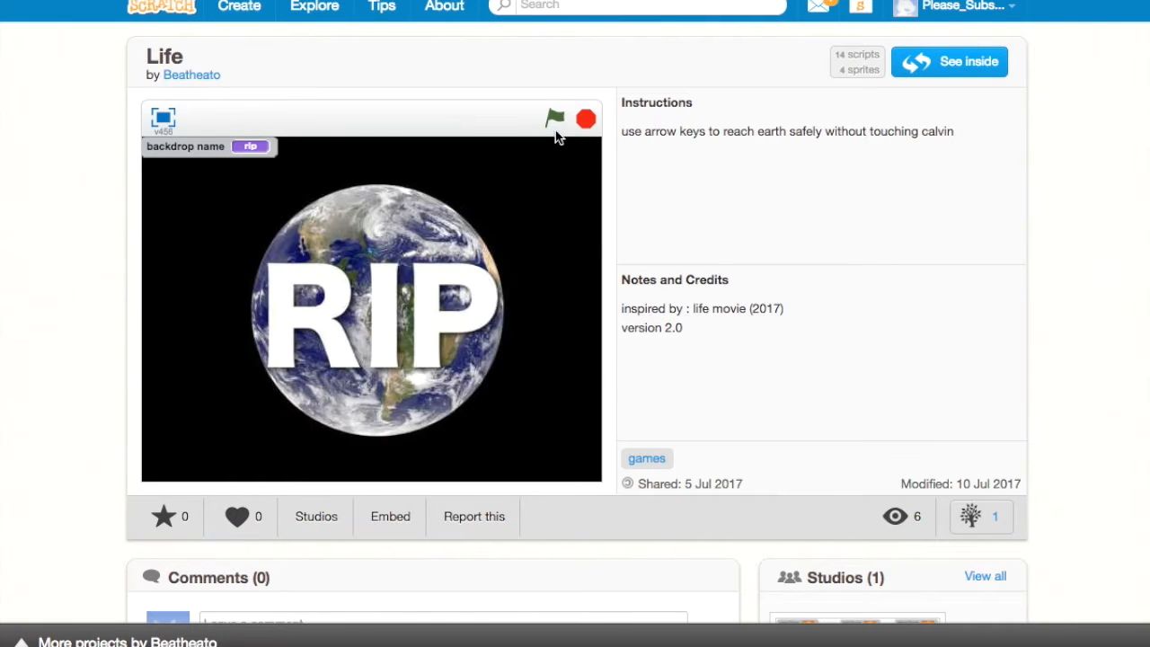
pyautogui.click(554, 119)
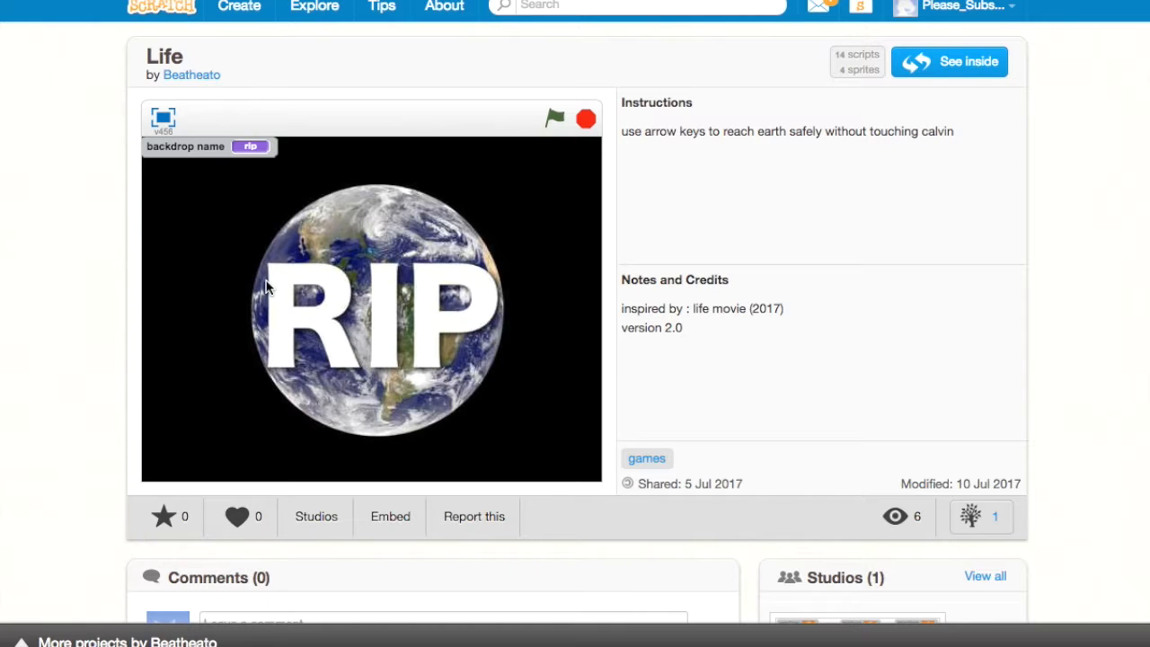
pyautogui.moveTo(521, 122)
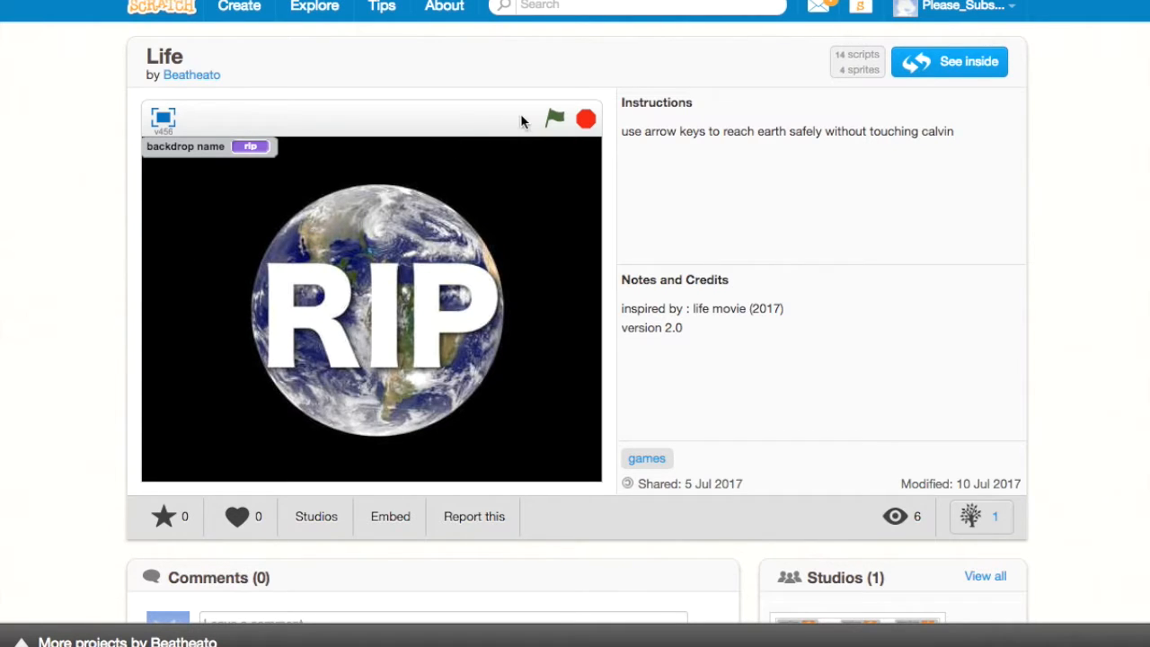
pyautogui.click(553, 118)
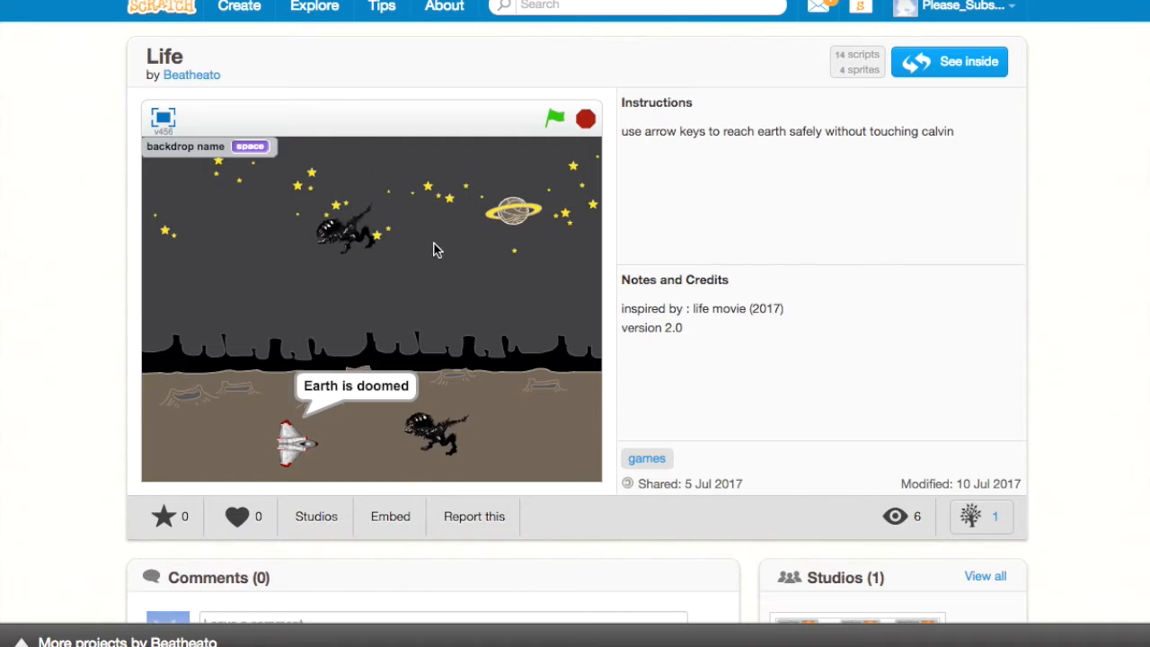
pyautogui.click(553, 119)
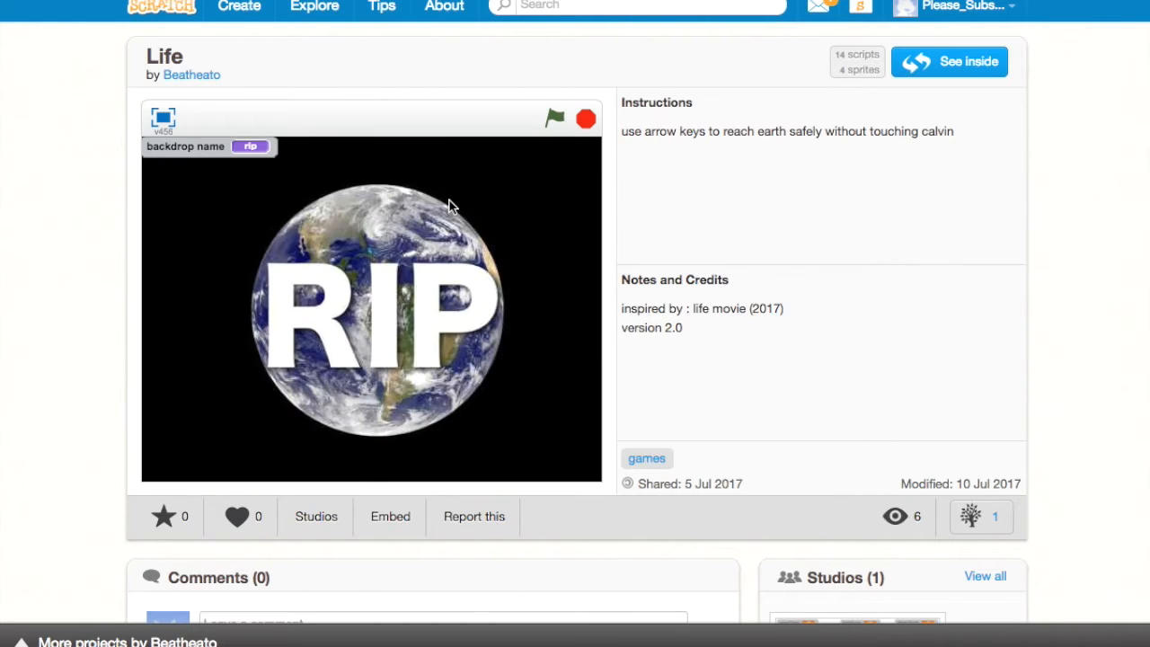